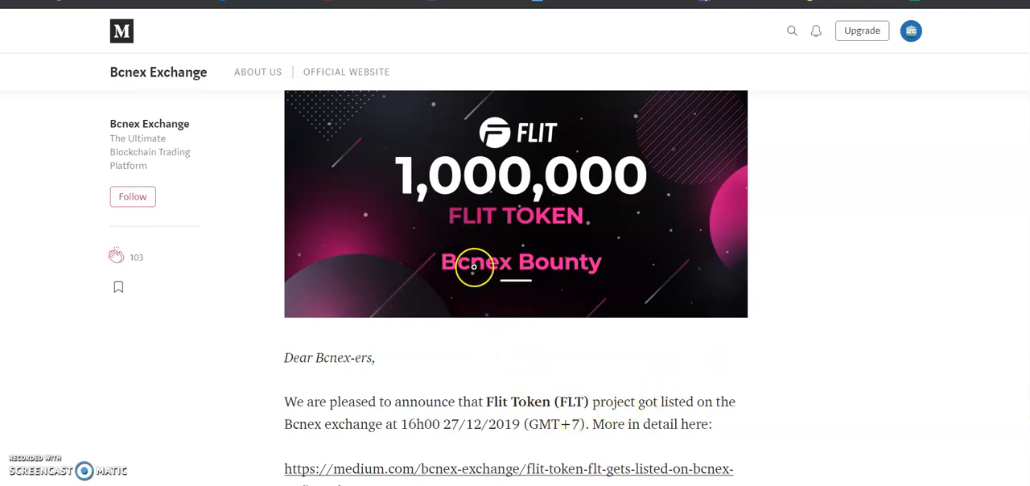
{"action": "mouse_move", "coordinate": [539, 248]}
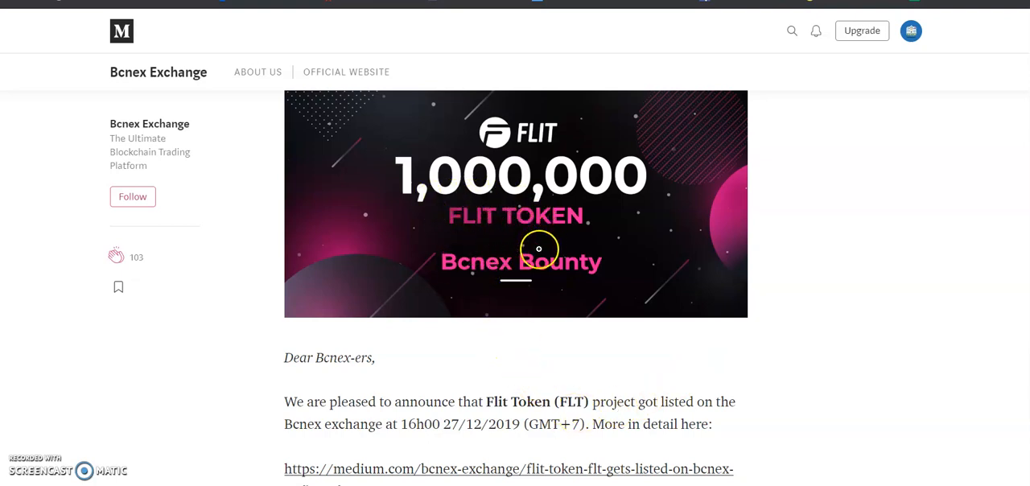
{"action": "mouse_move", "coordinate": [563, 296]}
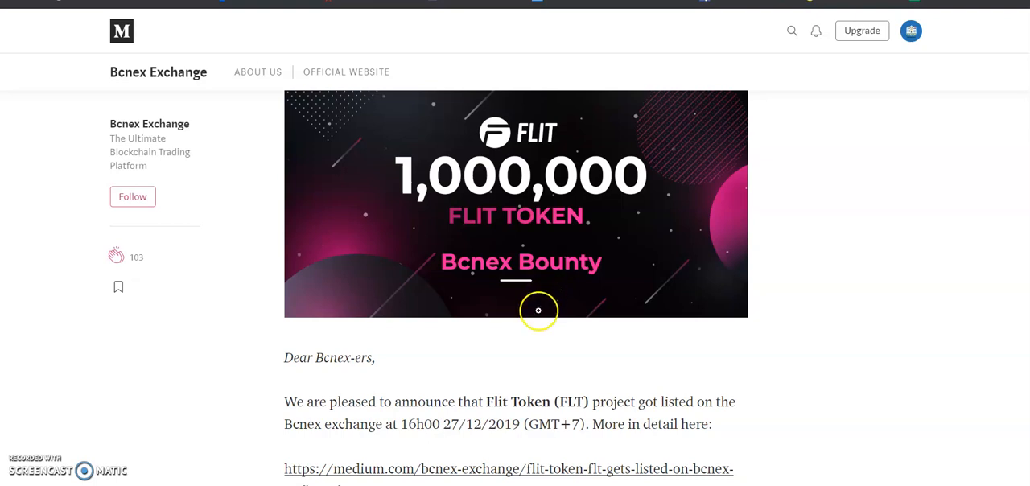
{"action": "scroll", "scroll_direction": "down", "scroll_amount": 3}
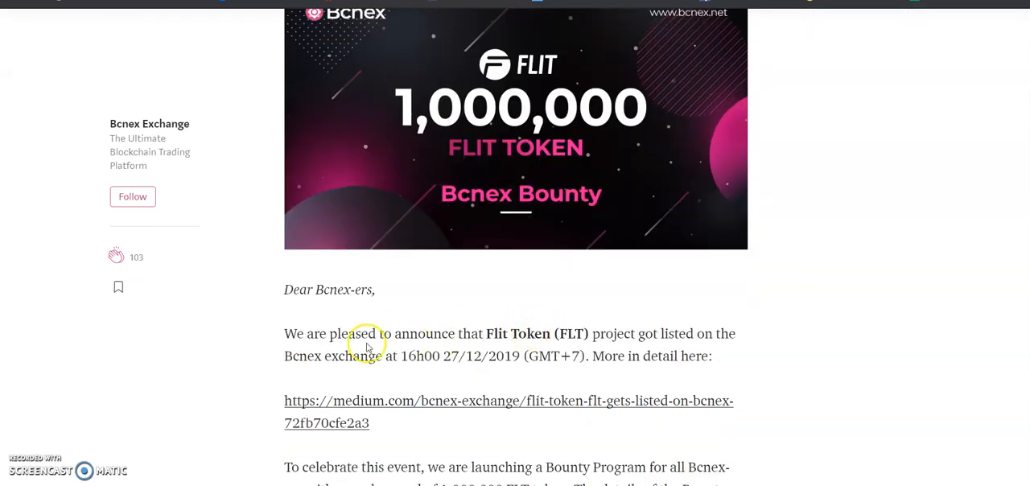
{"action": "scroll", "scroll_direction": "down", "scroll_amount": 3}
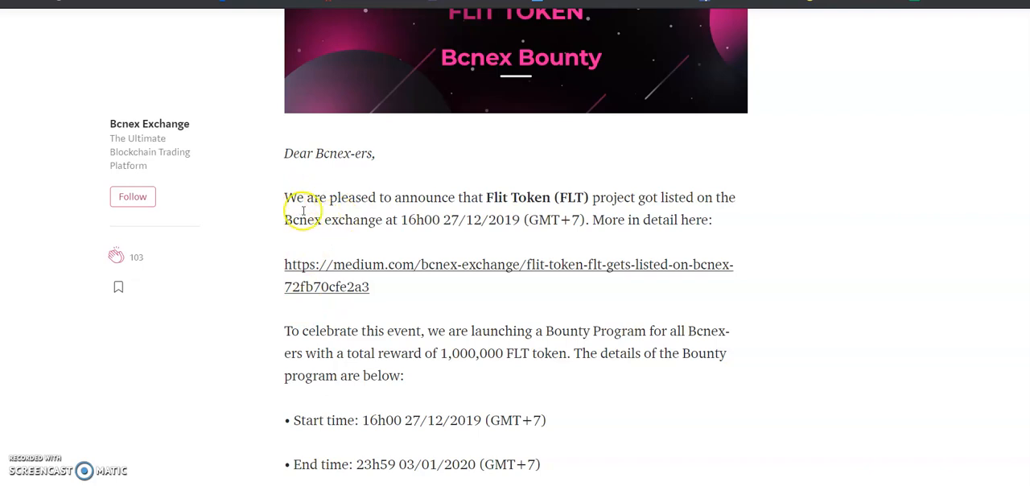
{"action": "mouse_move", "coordinate": [529, 216]}
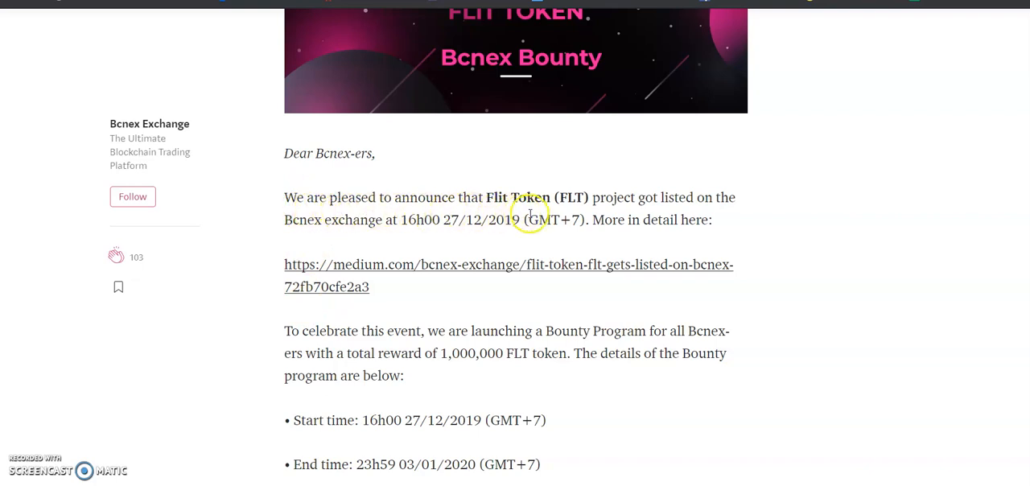
{"action": "mouse_move", "coordinate": [306, 223]}
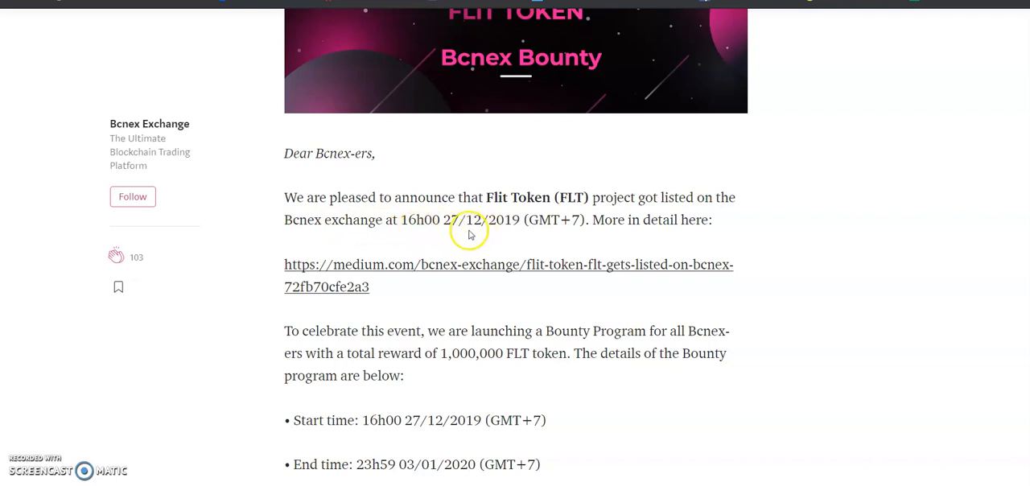
{"action": "mouse_move", "coordinate": [525, 244]}
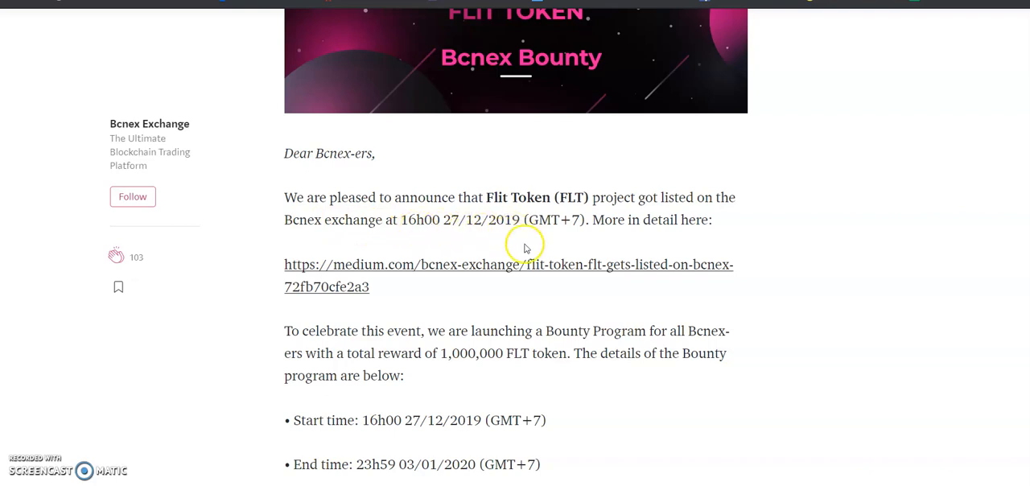
{"action": "mouse_move", "coordinate": [610, 245]}
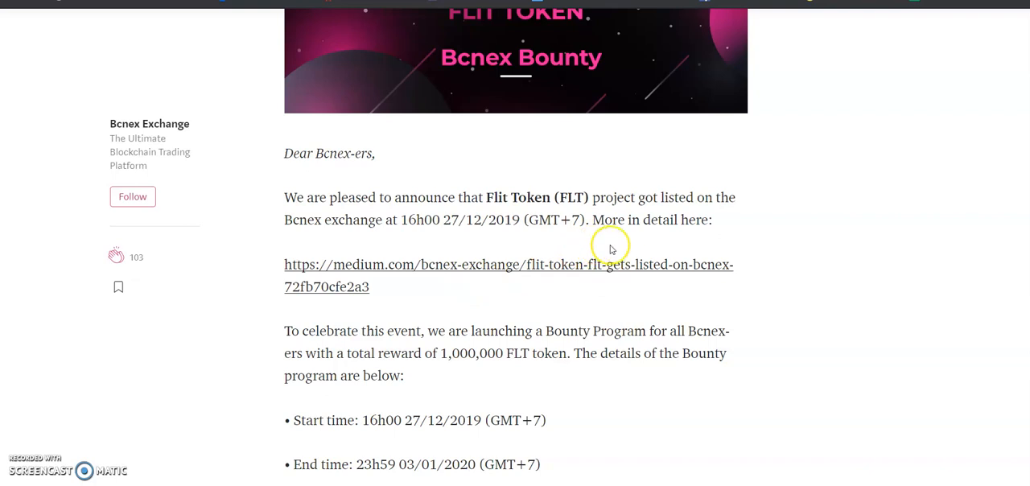
{"action": "mouse_move", "coordinate": [447, 286]}
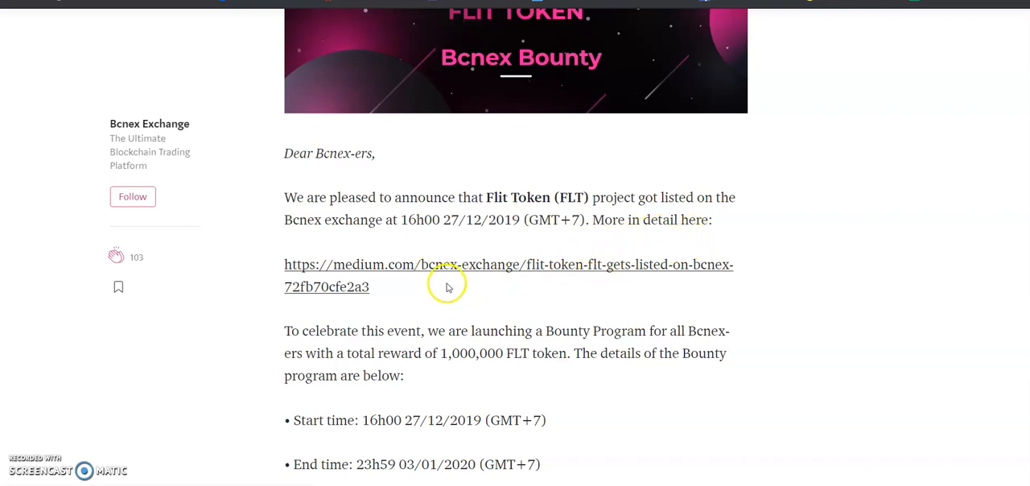
{"action": "scroll", "scroll_direction": "down", "scroll_amount": 3}
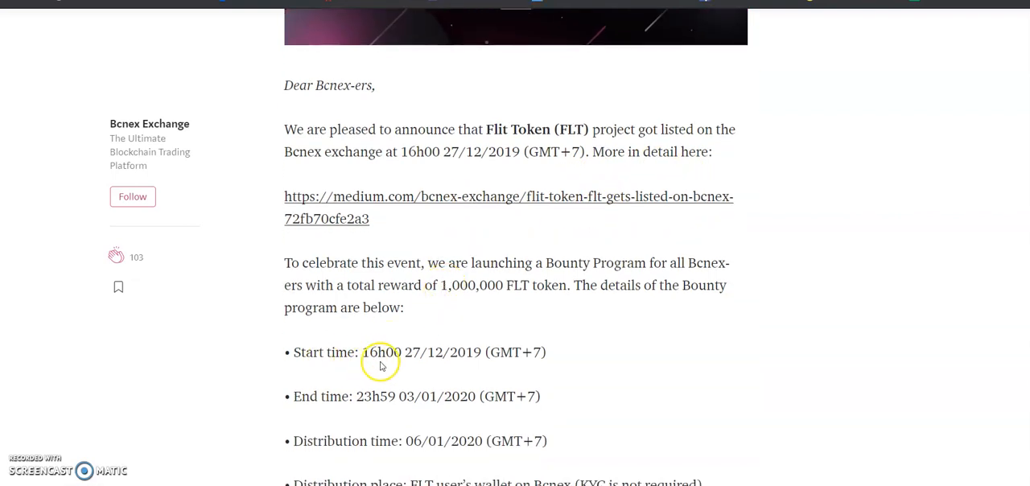
{"action": "mouse_move", "coordinate": [454, 367]}
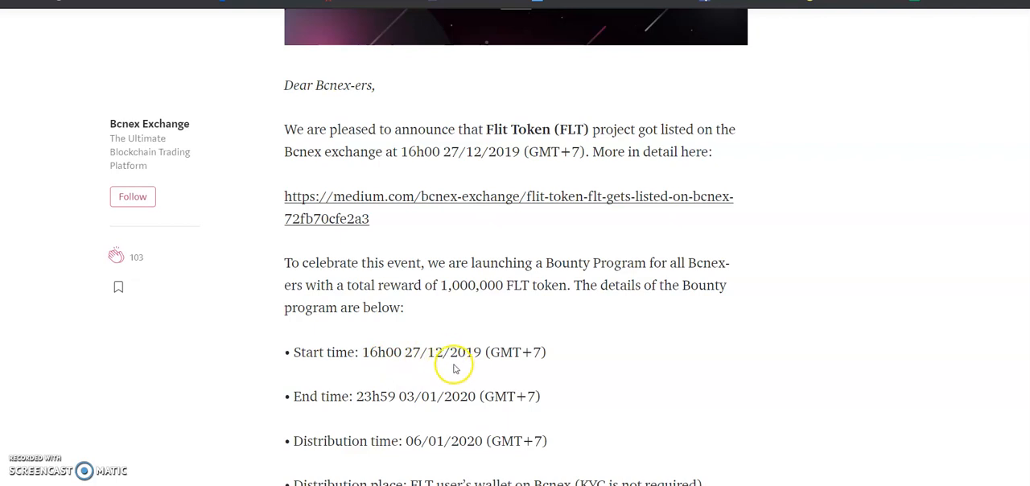
{"action": "scroll", "scroll_direction": "down", "scroll_amount": 3}
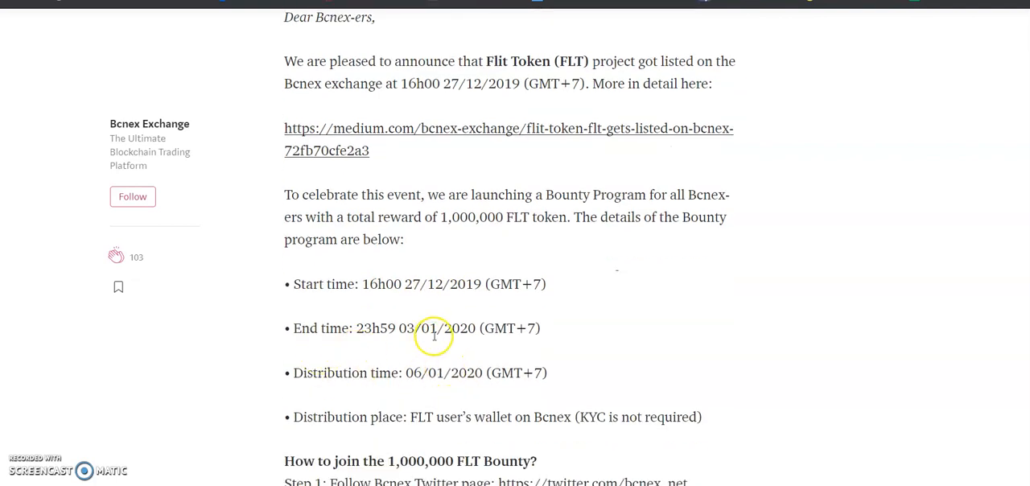
{"action": "mouse_move", "coordinate": [405, 373]}
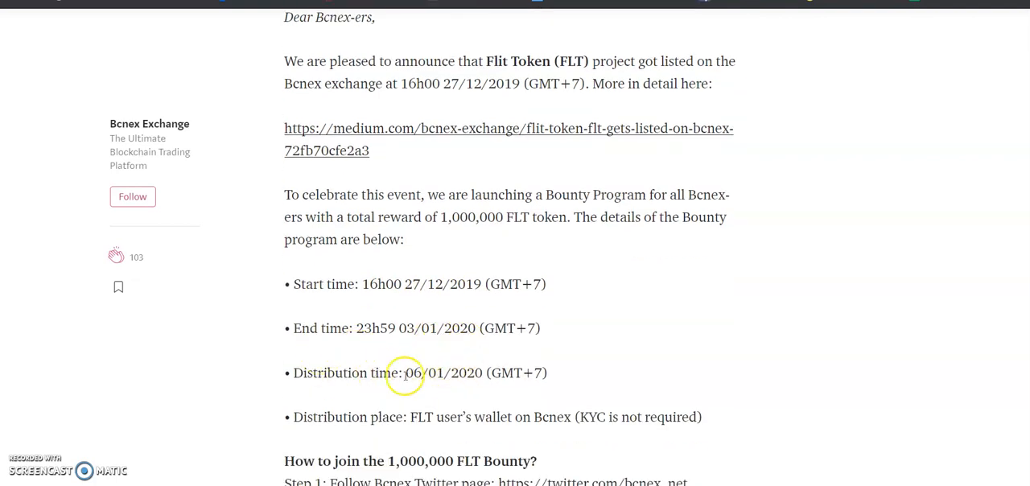
{"action": "mouse_move", "coordinate": [438, 378]}
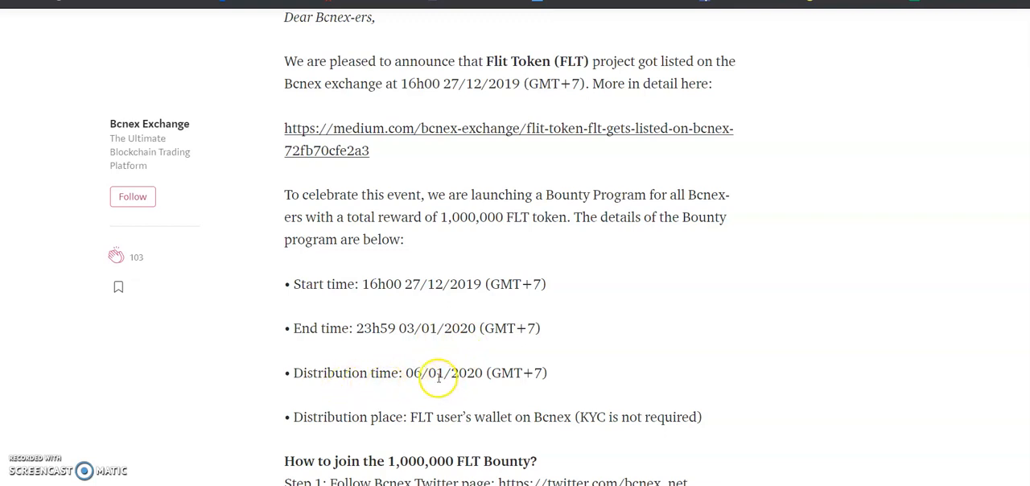
{"action": "mouse_move", "coordinate": [394, 426]}
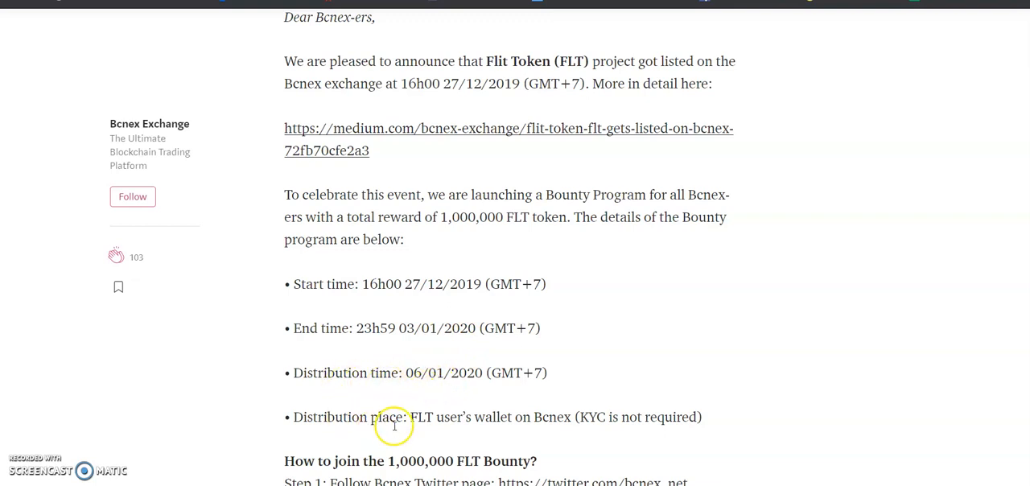
{"action": "mouse_move", "coordinate": [578, 431]}
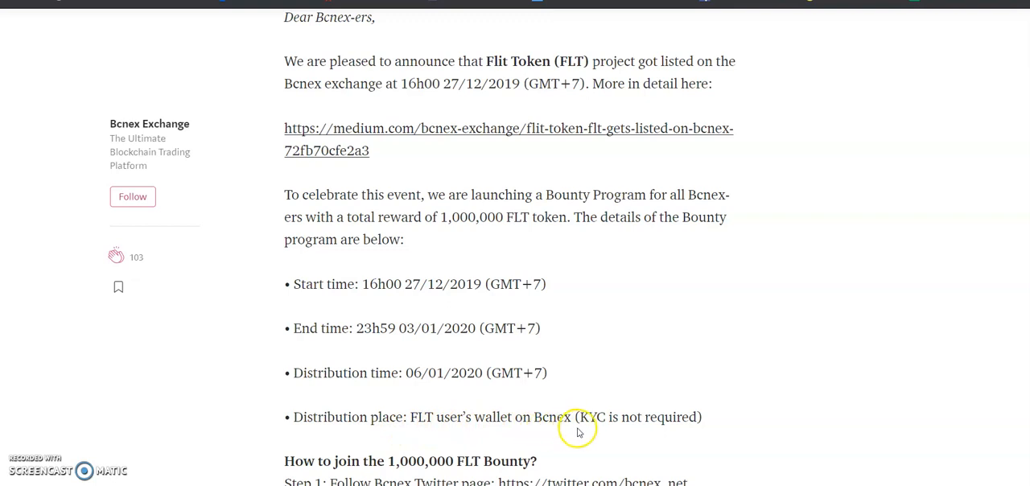
{"action": "mouse_move", "coordinate": [588, 434]}
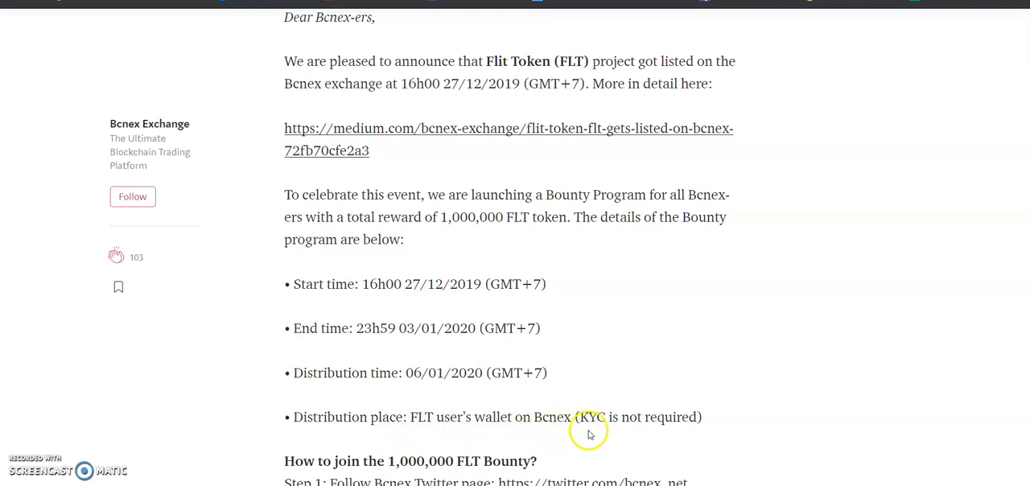
{"action": "mouse_move", "coordinate": [683, 429]}
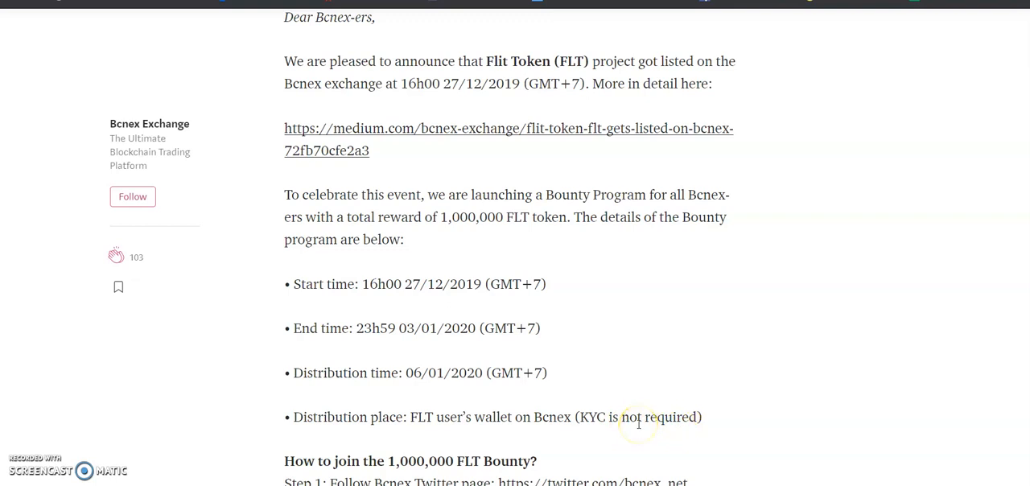
{"action": "mouse_move", "coordinate": [578, 425]}
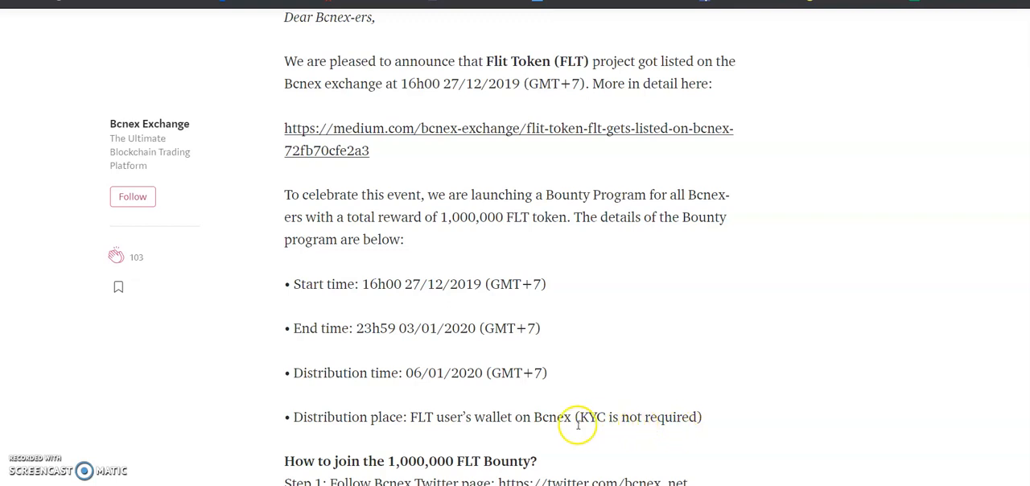
{"action": "mouse_move", "coordinate": [537, 419]}
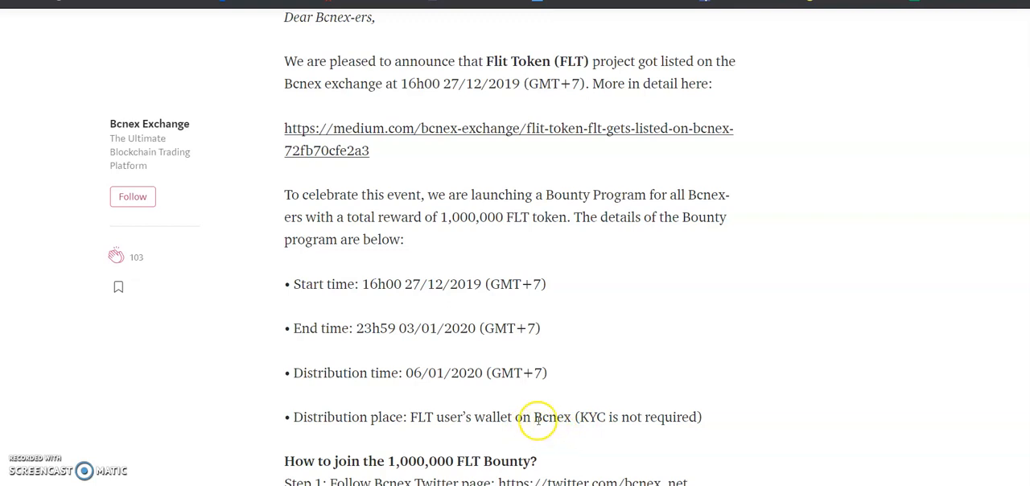
{"action": "mouse_move", "coordinate": [531, 415]}
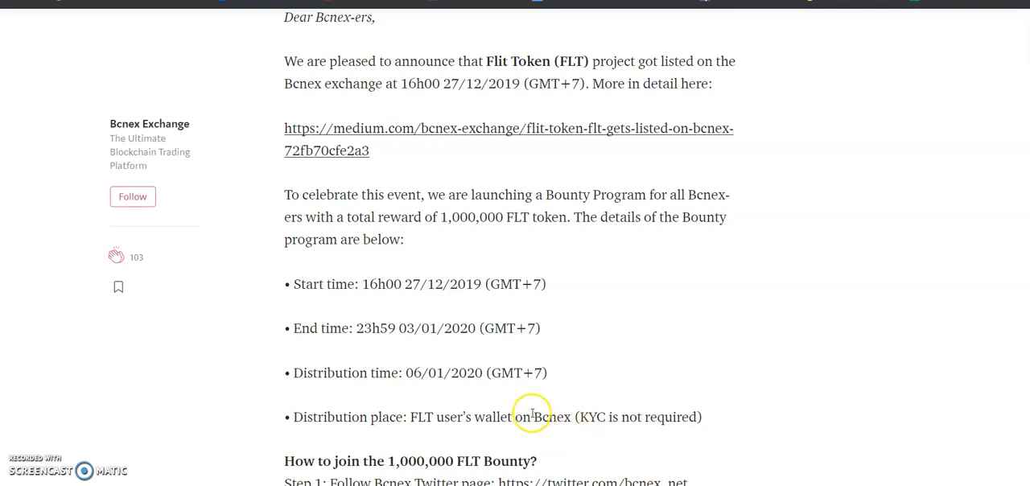
{"action": "mouse_move", "coordinate": [555, 403]}
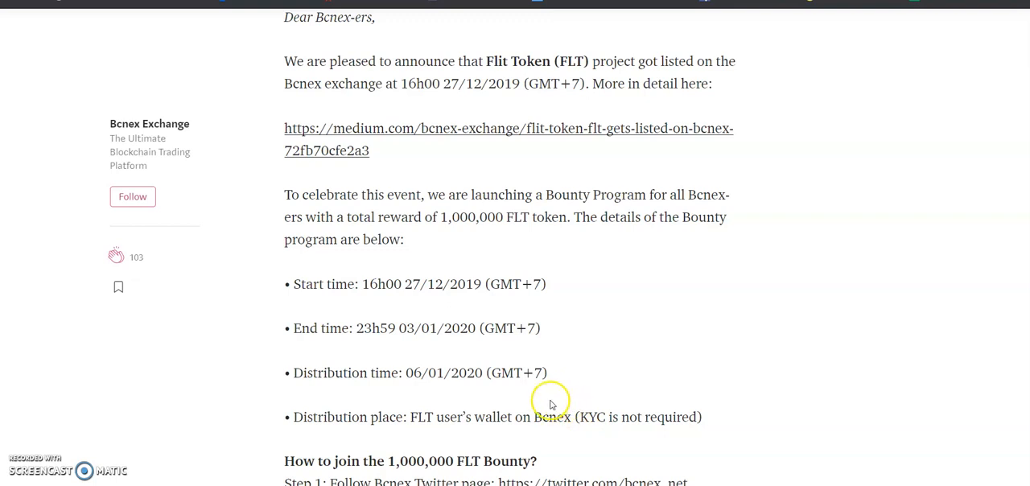
{"action": "mouse_move", "coordinate": [522, 435]}
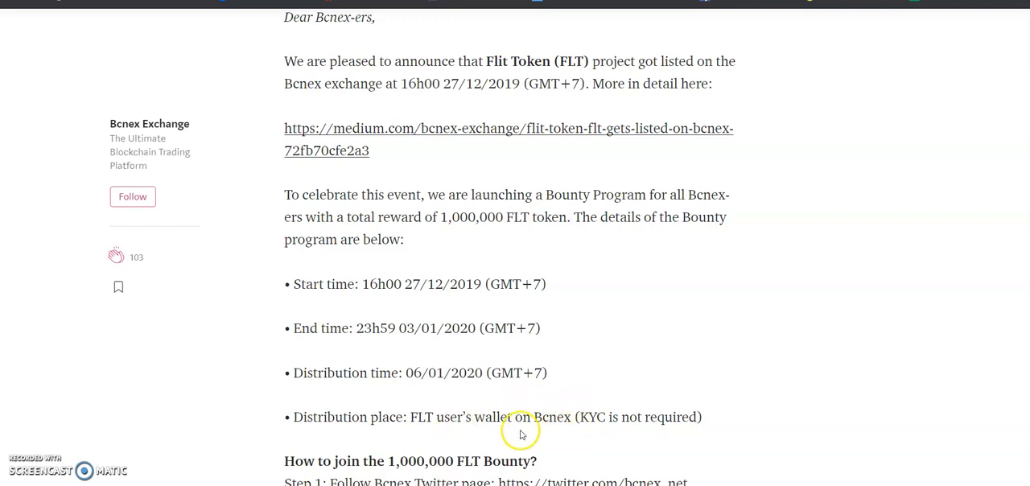
{"action": "scroll", "scroll_direction": "down", "scroll_amount": 3}
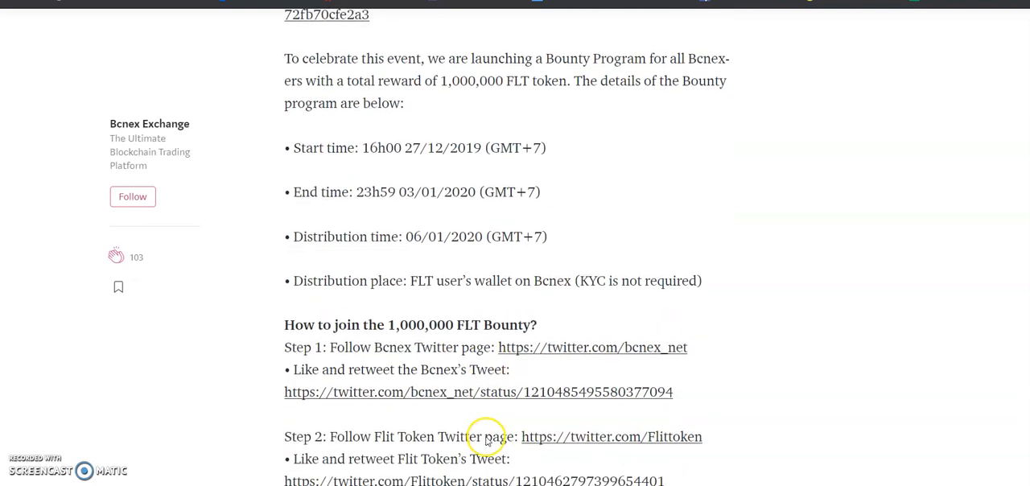
{"action": "mouse_move", "coordinate": [415, 347]}
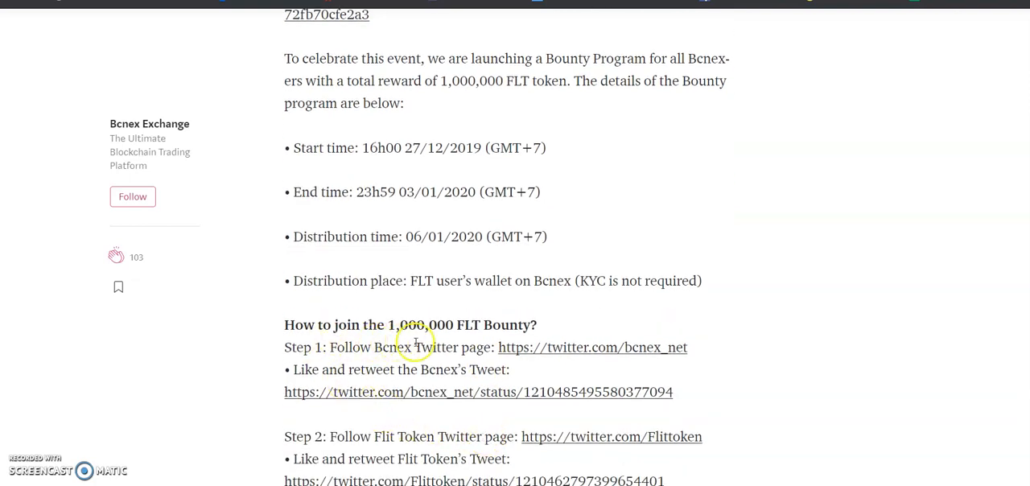
{"action": "mouse_move", "coordinate": [493, 361]}
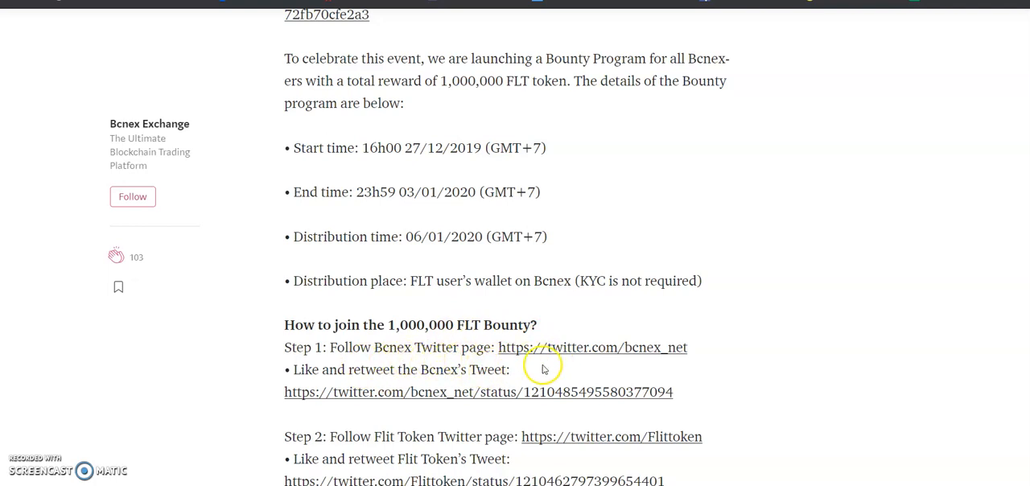
{"action": "mouse_move", "coordinate": [345, 377]}
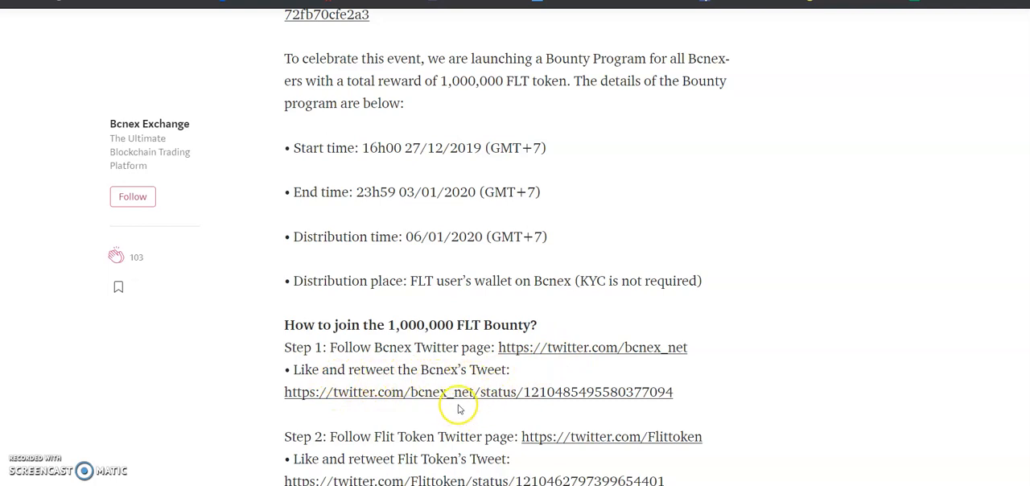
{"action": "scroll", "scroll_direction": "down", "scroll_amount": 3}
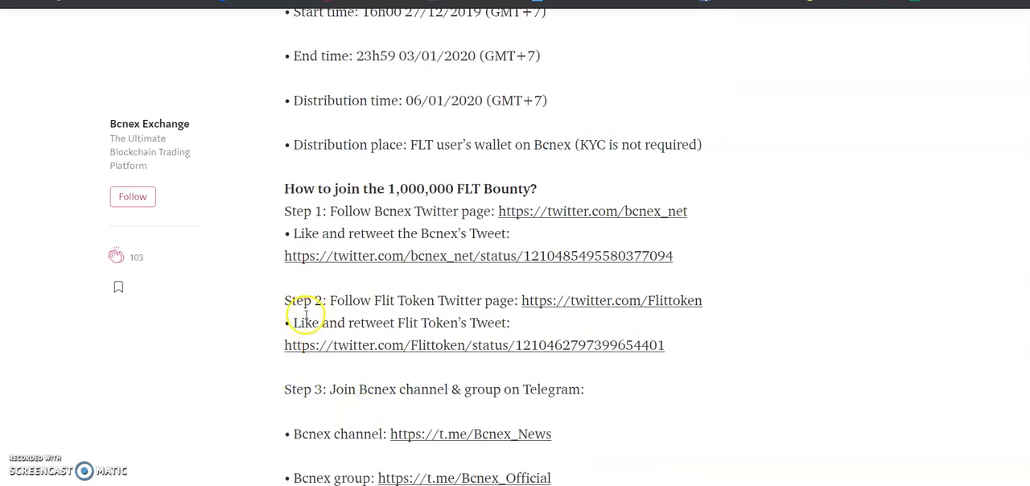
{"action": "mouse_move", "coordinate": [451, 309]}
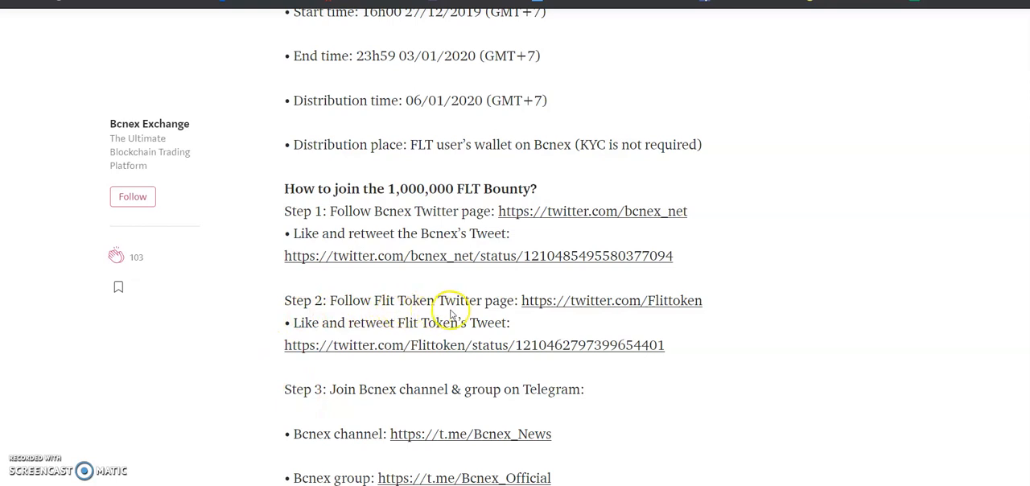
{"action": "mouse_move", "coordinate": [547, 309]}
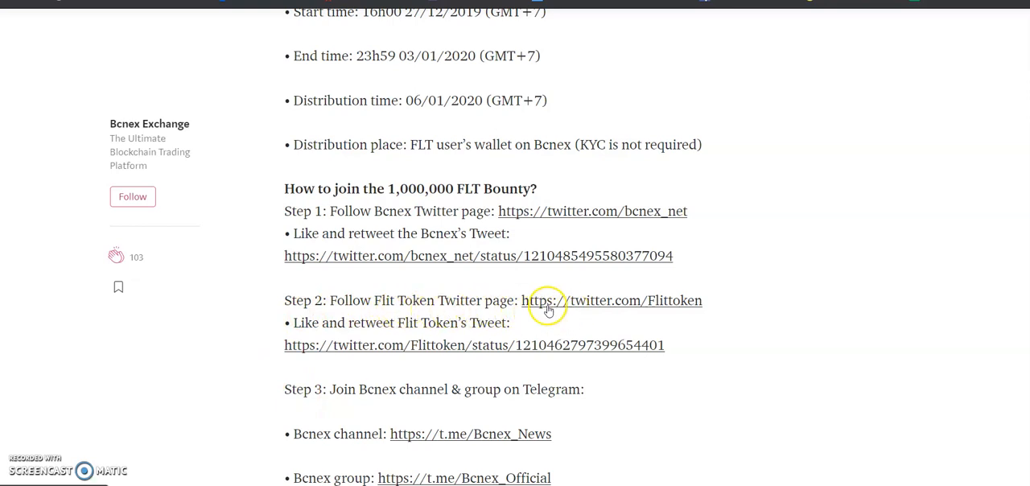
{"action": "mouse_move", "coordinate": [352, 338]}
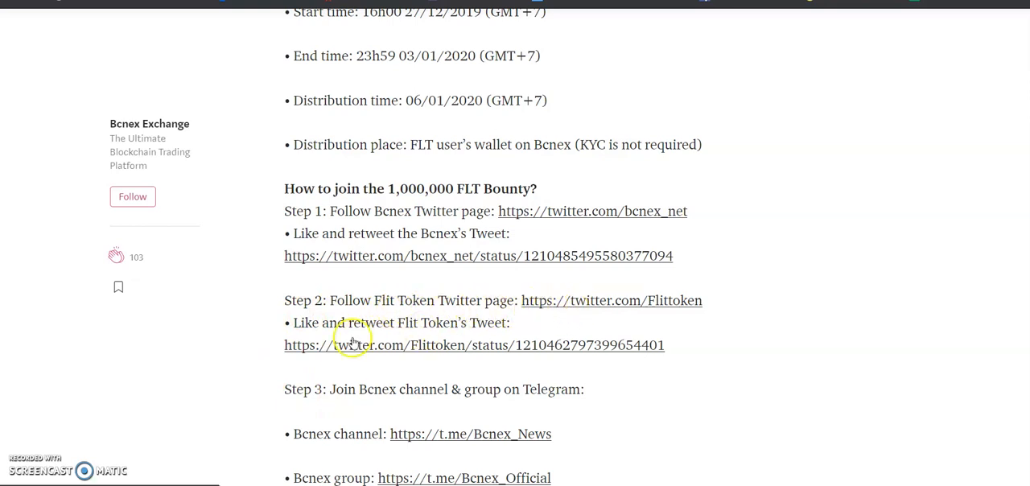
{"action": "mouse_move", "coordinate": [441, 330]}
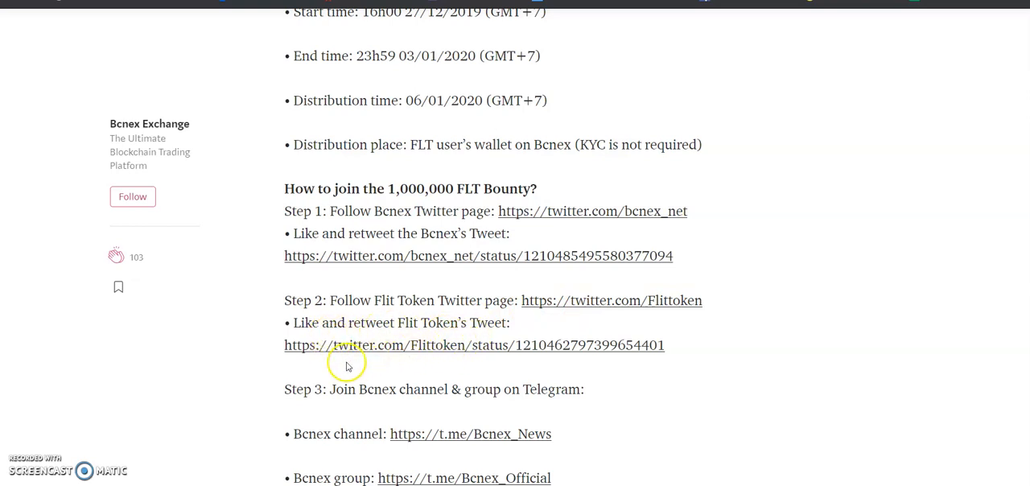
{"action": "scroll", "scroll_direction": "down", "scroll_amount": 3}
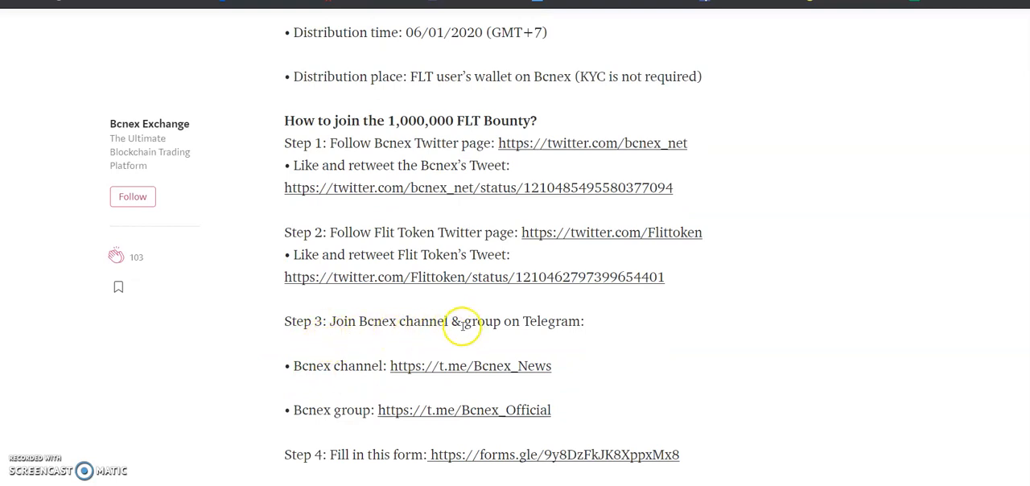
{"action": "mouse_move", "coordinate": [415, 365]}
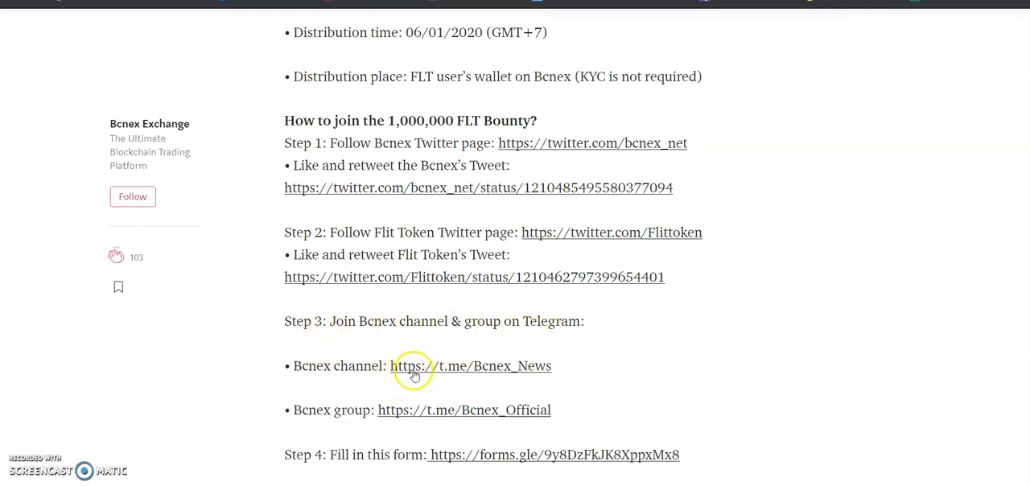
{"action": "mouse_move", "coordinate": [399, 408]}
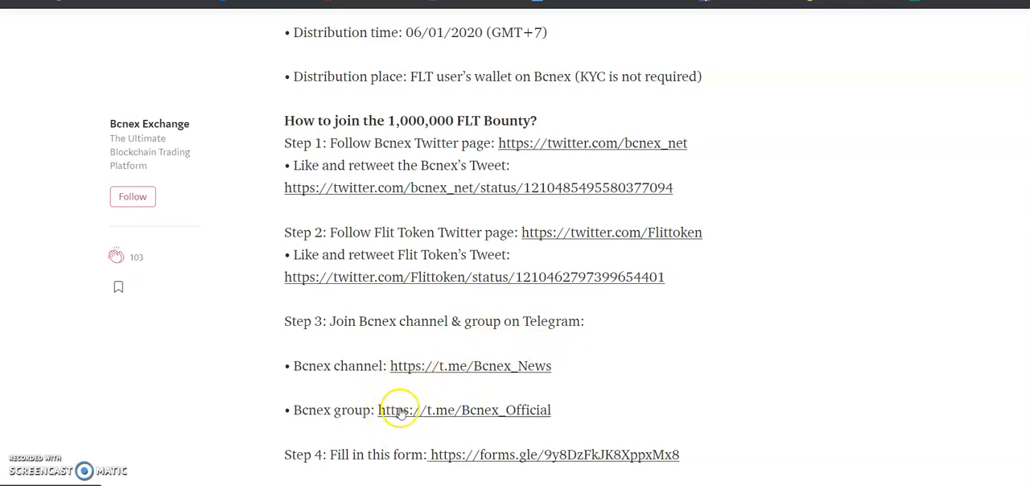
{"action": "scroll", "scroll_direction": "down", "scroll_amount": 3}
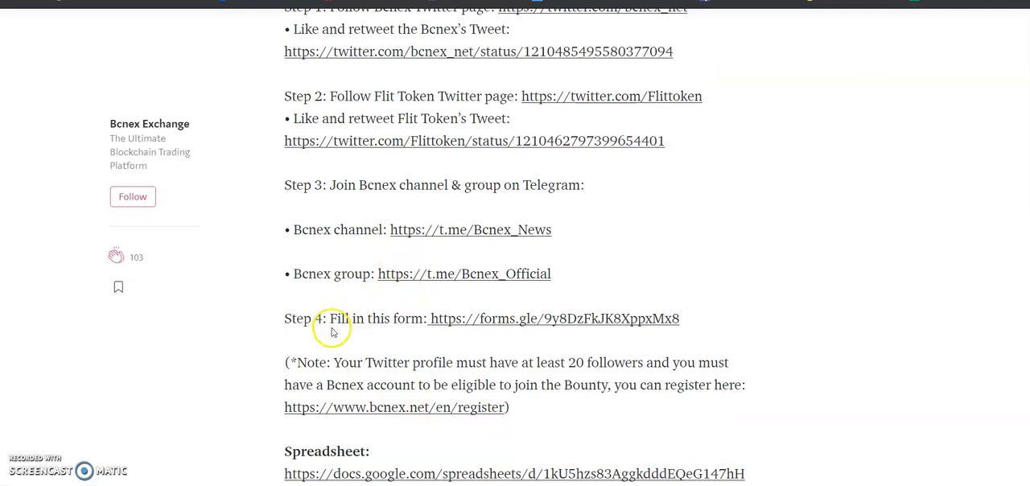
{"action": "mouse_move", "coordinate": [367, 330]}
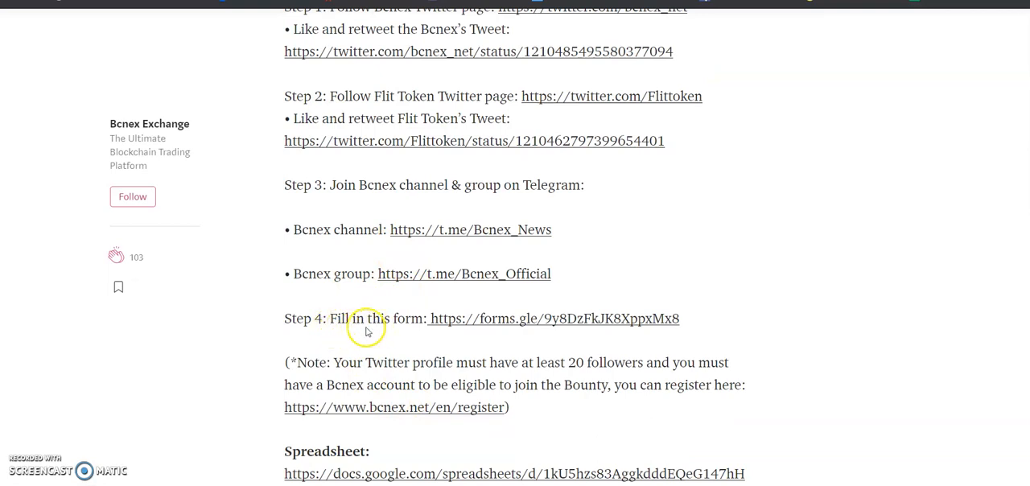
{"action": "mouse_move", "coordinate": [492, 329]}
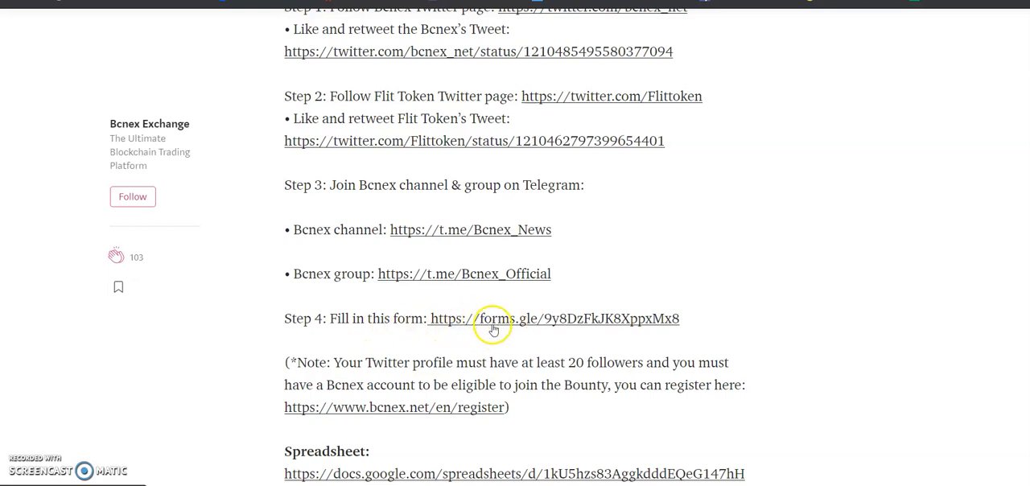
{"action": "mouse_move", "coordinate": [419, 16]}
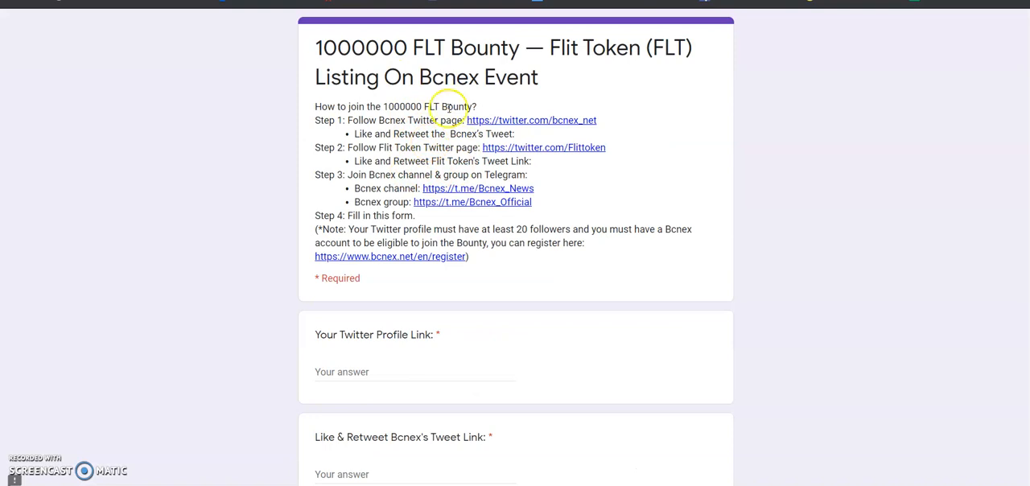
{"action": "mouse_move", "coordinate": [387, 359]}
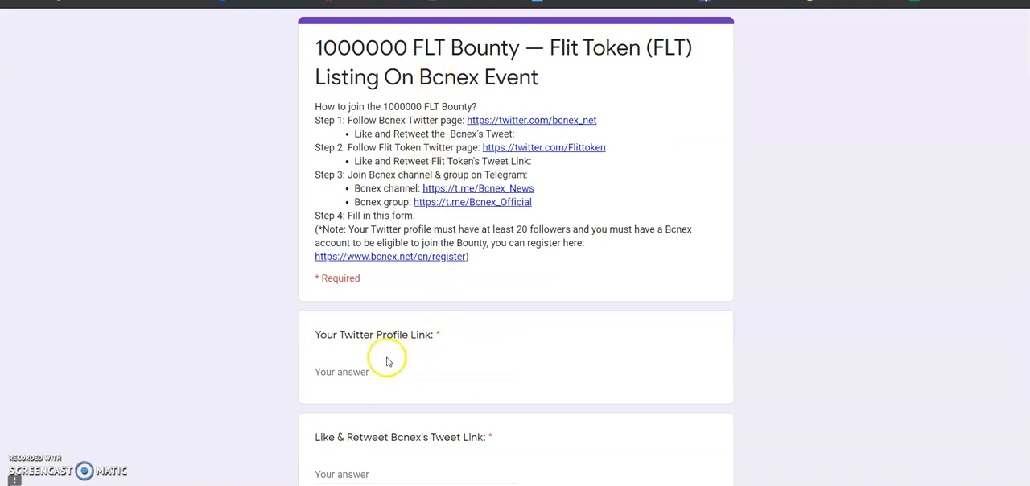
{"action": "scroll", "scroll_direction": "down", "scroll_amount": 3}
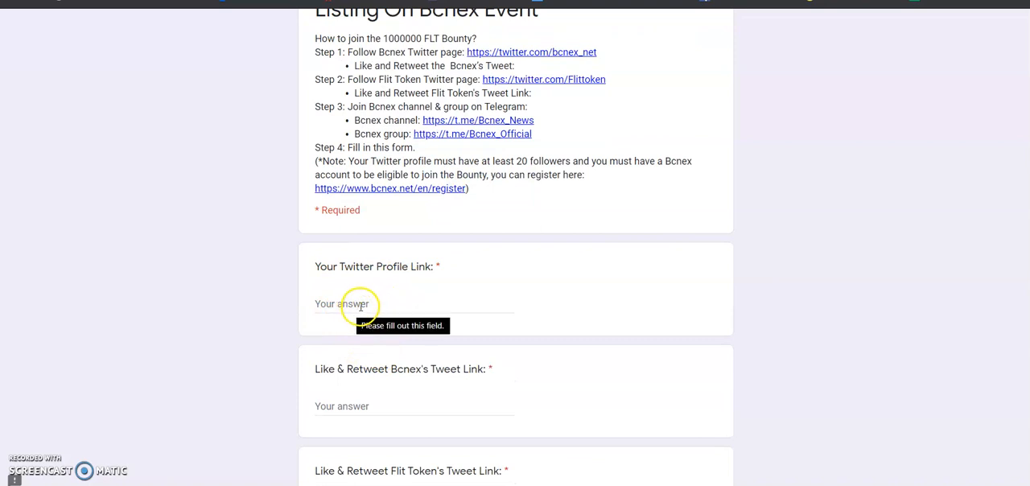
{"action": "scroll", "scroll_direction": "down", "scroll_amount": 3}
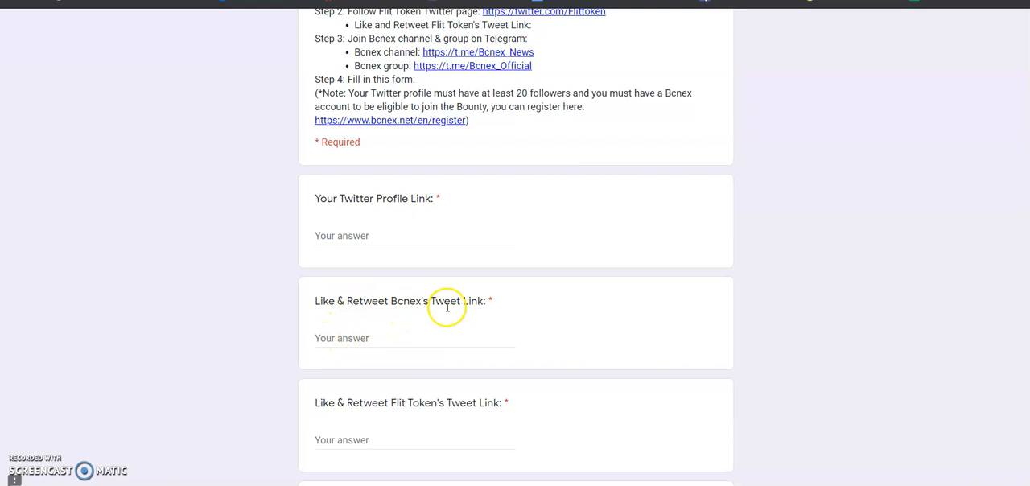
{"action": "scroll", "scroll_direction": "down", "scroll_amount": 3}
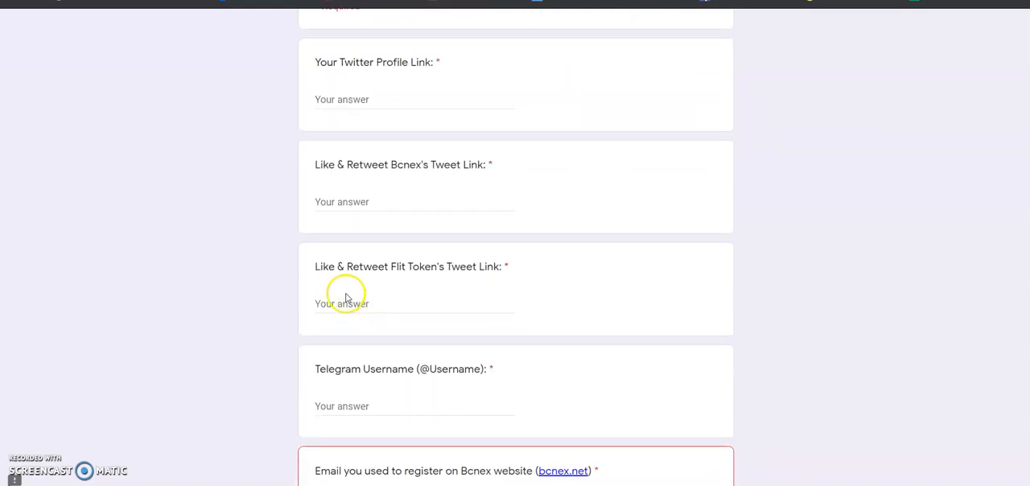
{"action": "scroll", "scroll_direction": "down", "scroll_amount": 3}
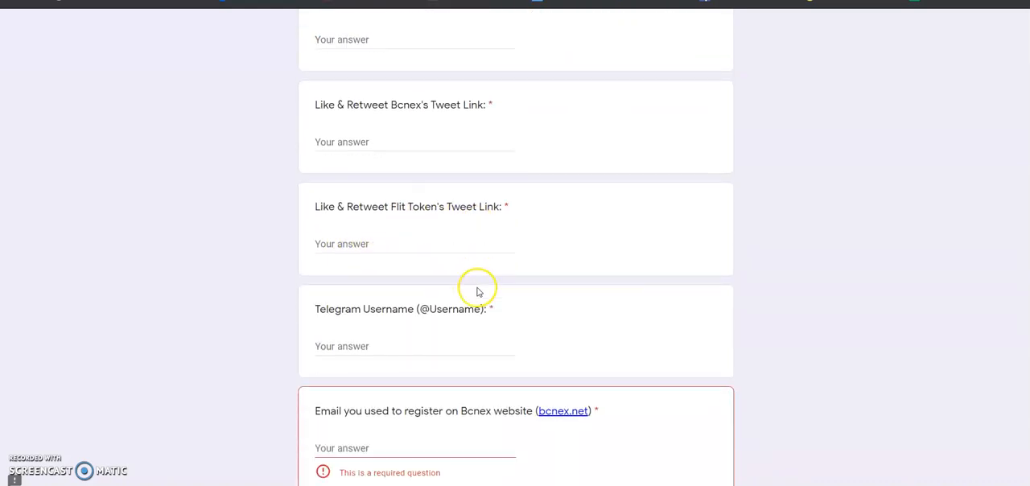
{"action": "scroll", "scroll_direction": "down", "scroll_amount": 3}
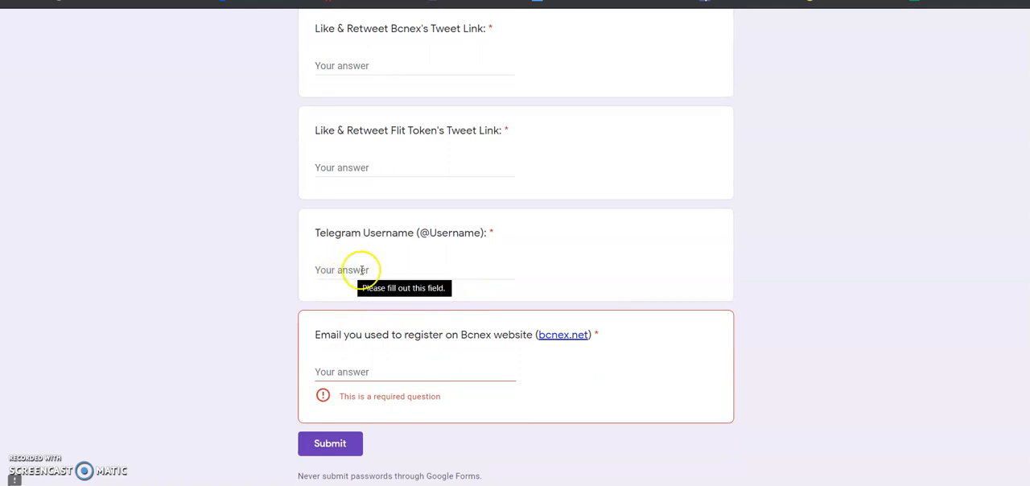
{"action": "scroll", "scroll_direction": "down", "scroll_amount": 3}
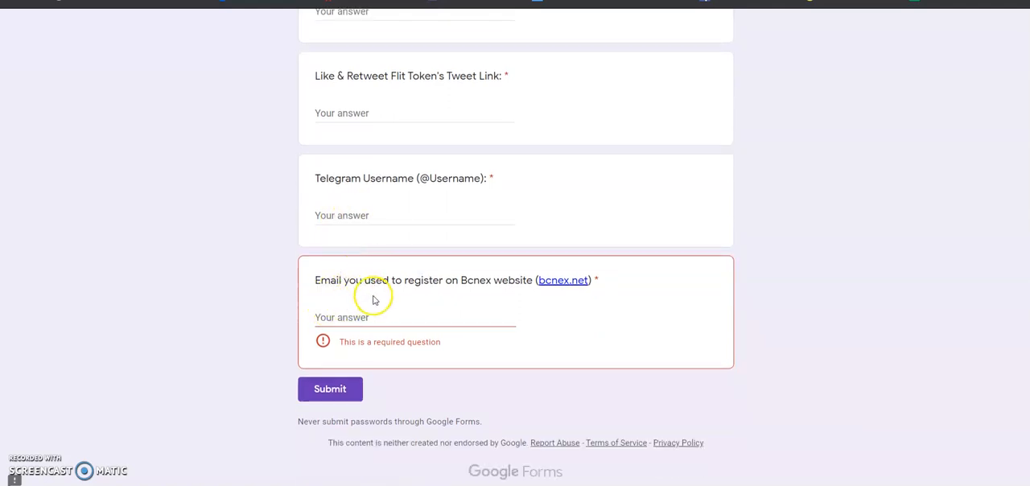
{"action": "mouse_move", "coordinate": [493, 293]}
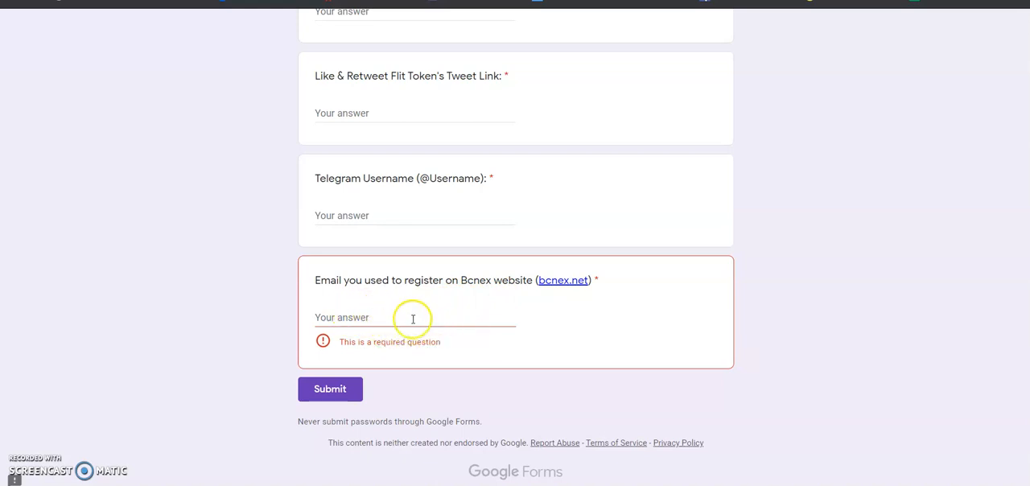
{"action": "mouse_move", "coordinate": [486, 283]}
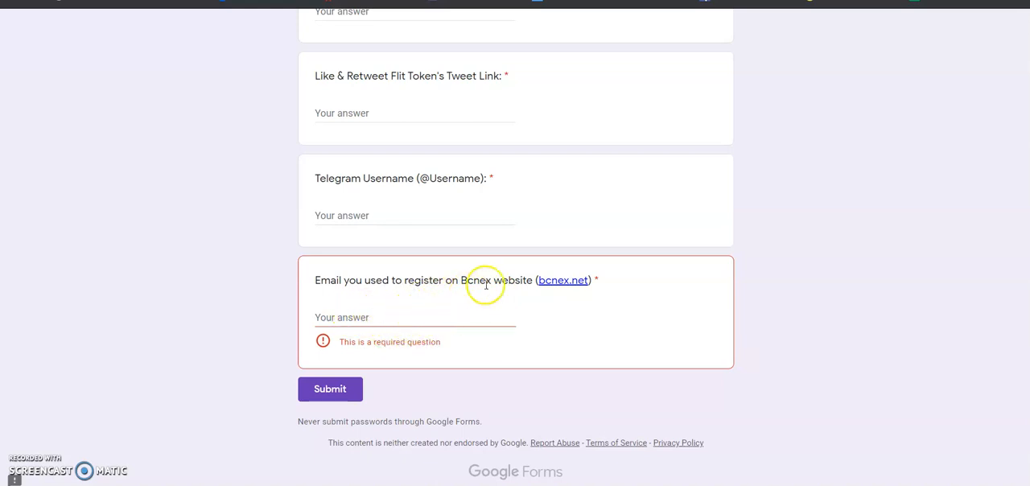
{"action": "mouse_move", "coordinate": [505, 299]}
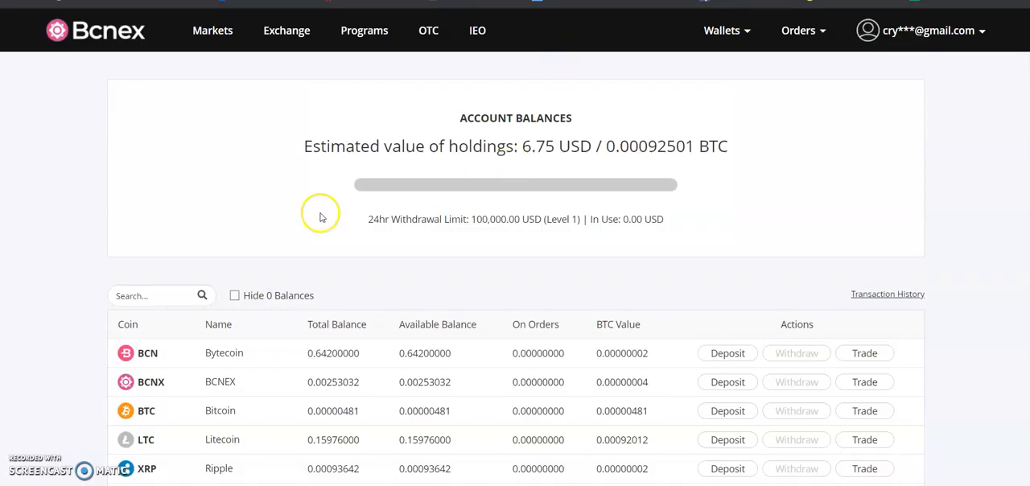
{"action": "mouse_move", "coordinate": [315, 314]}
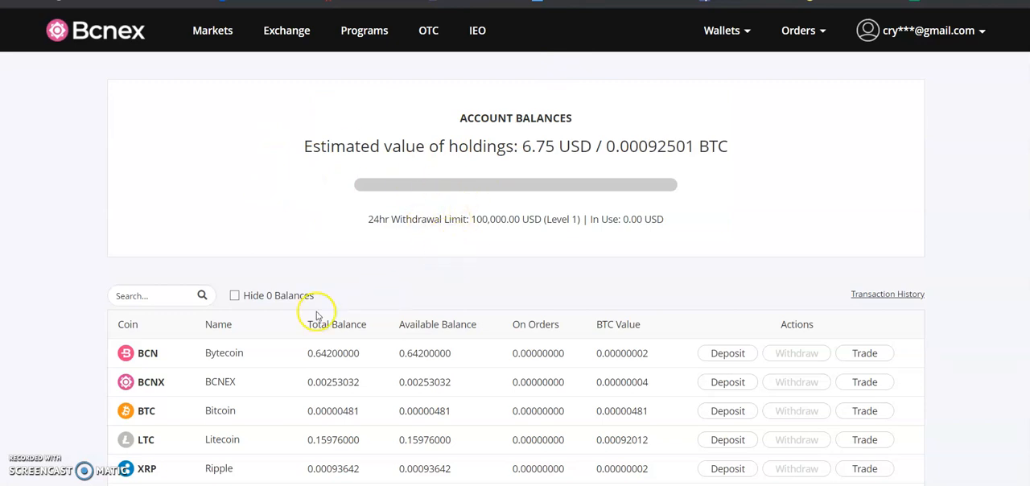
{"action": "scroll", "scroll_direction": "down", "scroll_amount": 3}
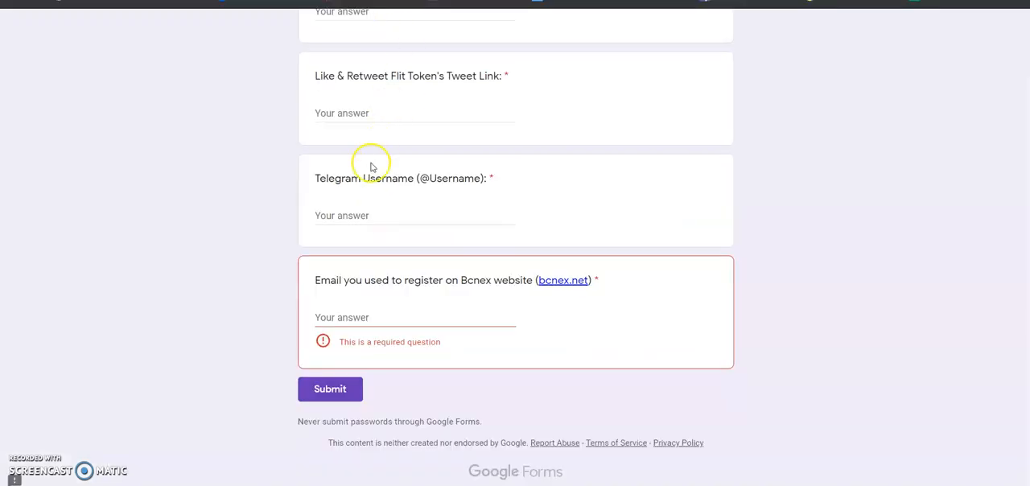
{"action": "mouse_move", "coordinate": [351, 201]}
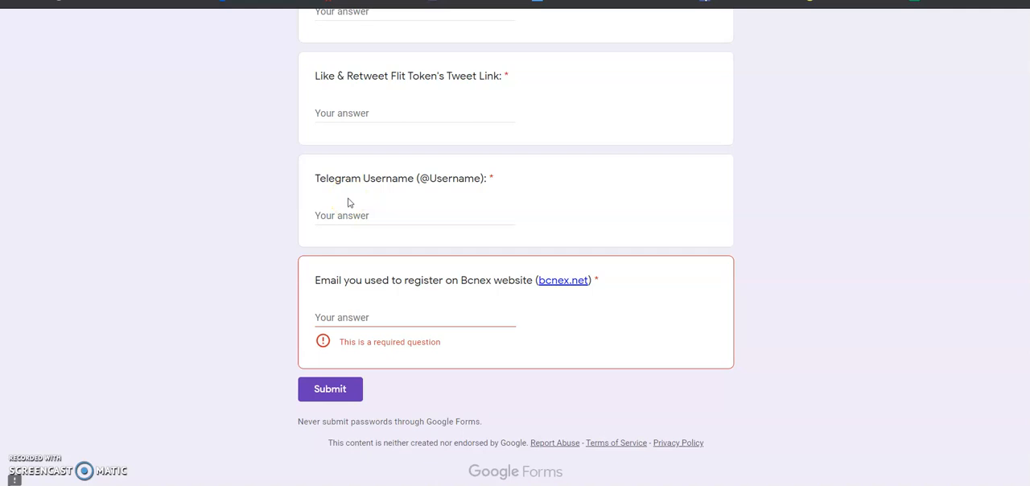
{"action": "scroll", "scroll_direction": "up", "scroll_amount": 3}
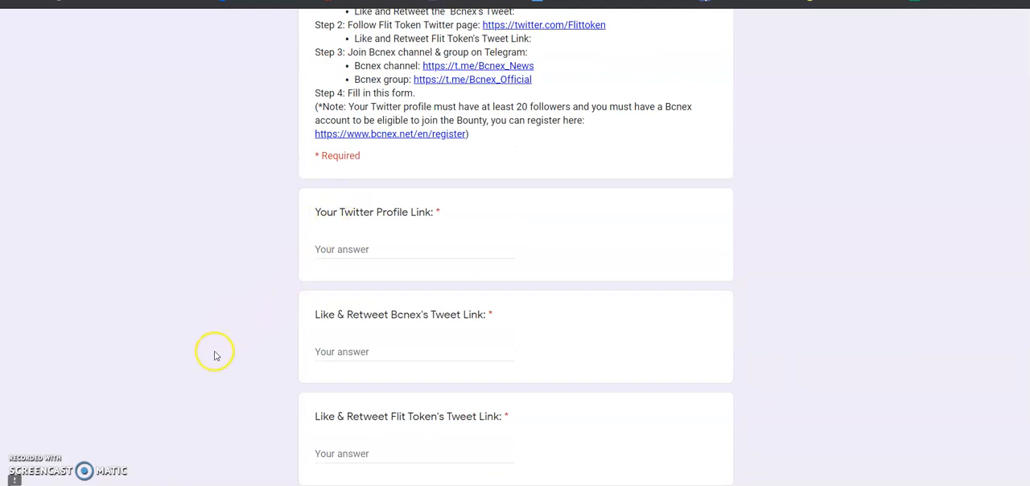
{"action": "mouse_move", "coordinate": [90, 470]}
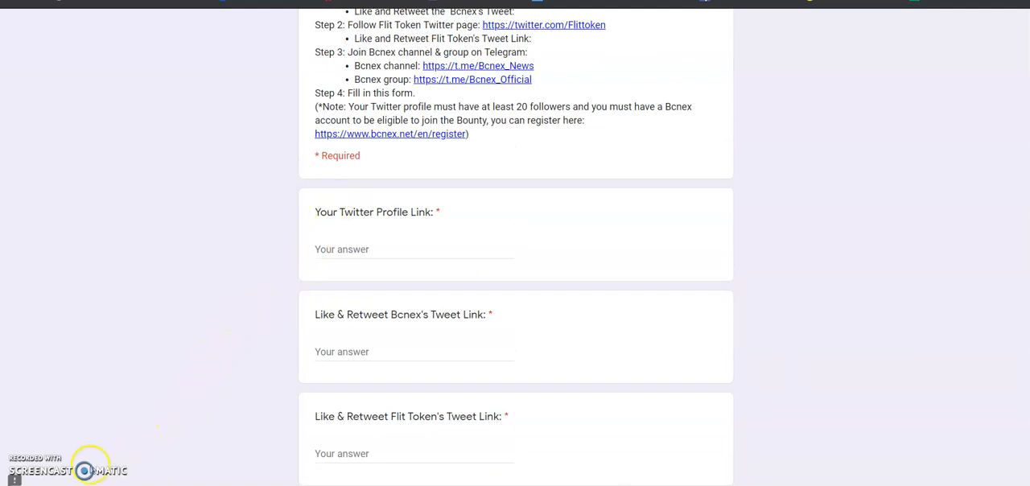